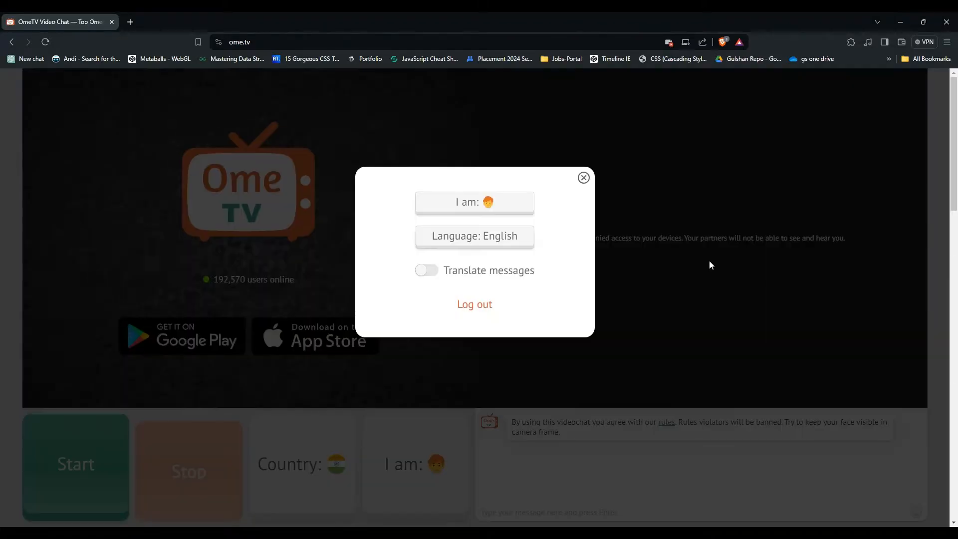
mouse_move(475, 304)
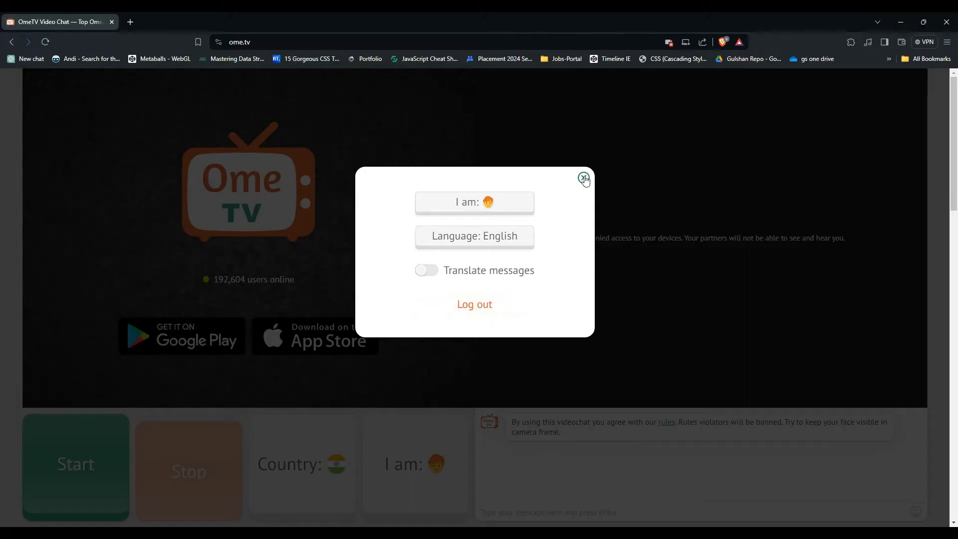
Close the Settings dialog to return to the main video chat screen
click(584, 178)
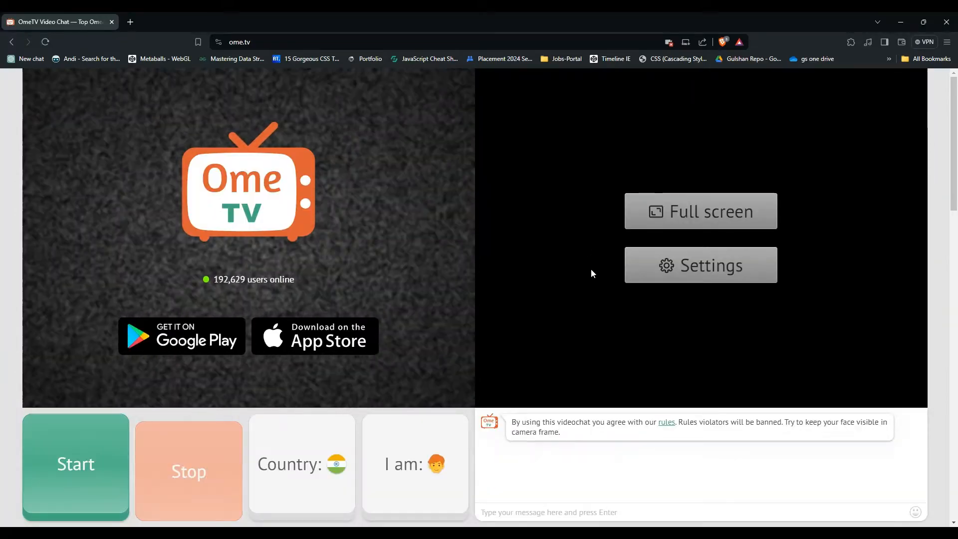